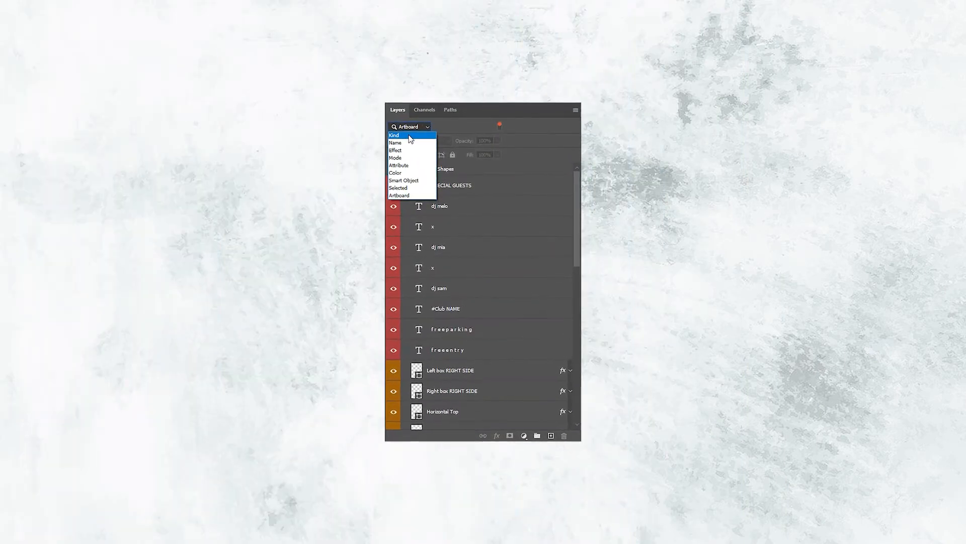
Step: Switch the Layers panel filter type from Artboard to Kind
left_click(394, 135)
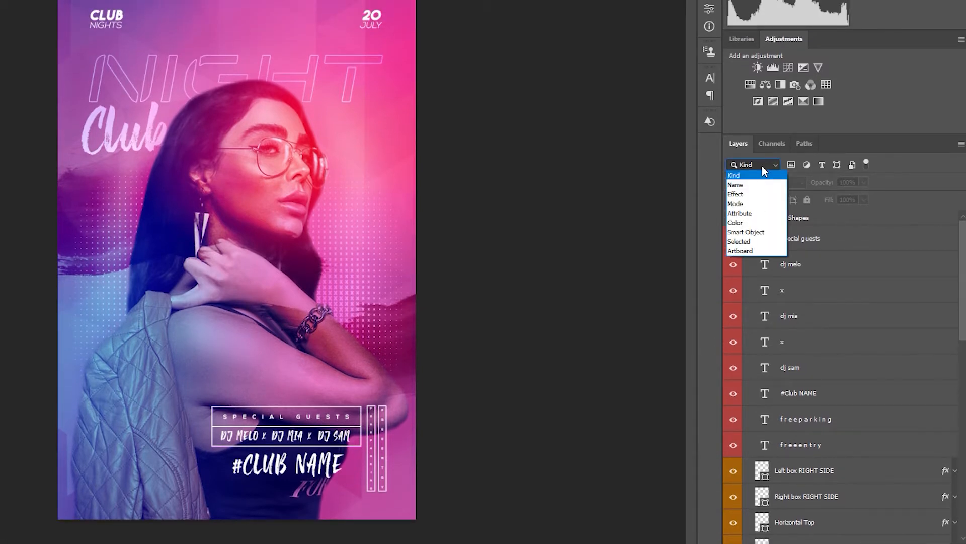
Step: Filter layers by kind: pixel, then adjustment (none match), then type layers
left_click(753, 165)
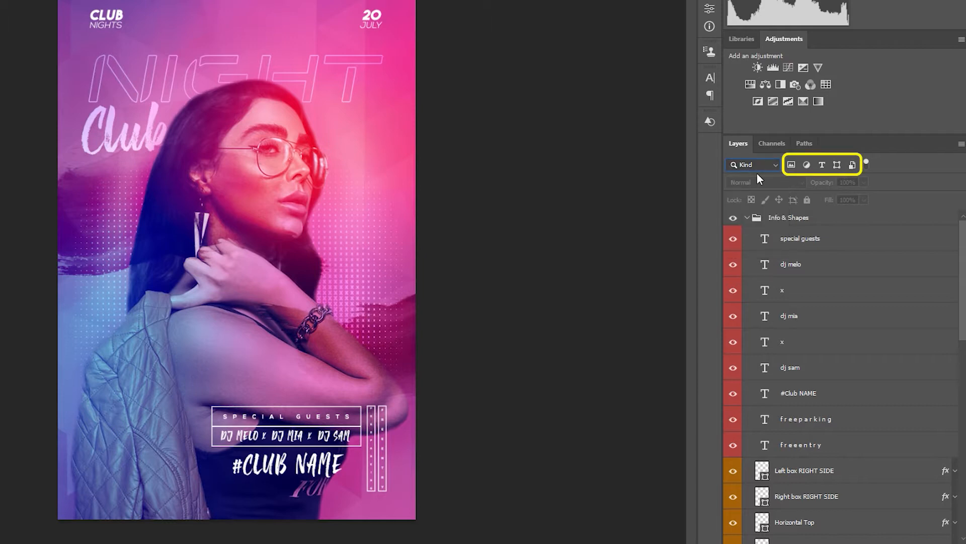
left_click(865, 164)
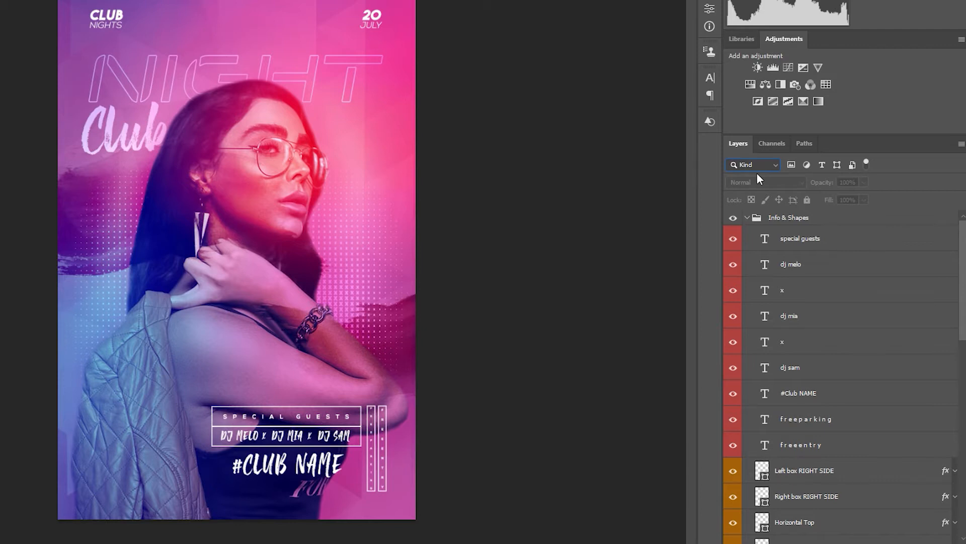
left_click(791, 164)
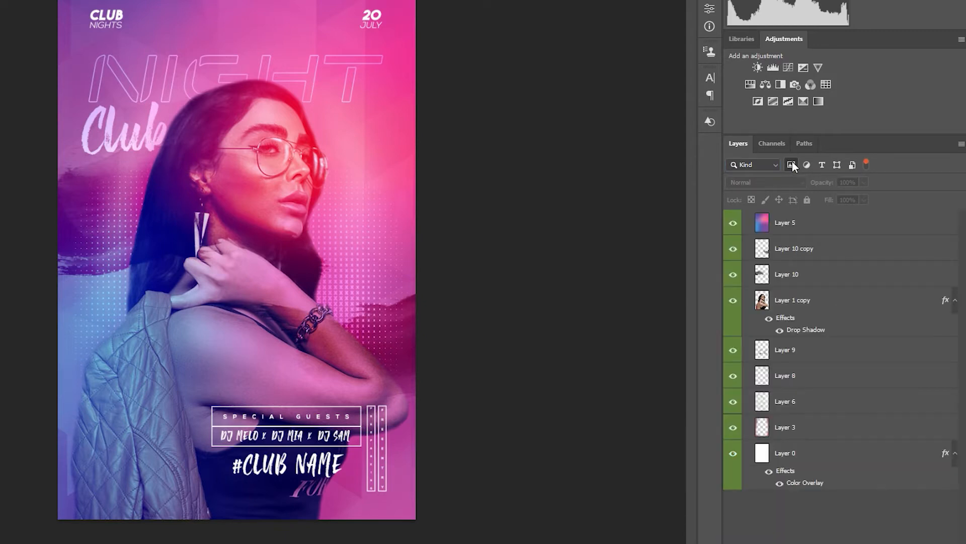
left_click(806, 165)
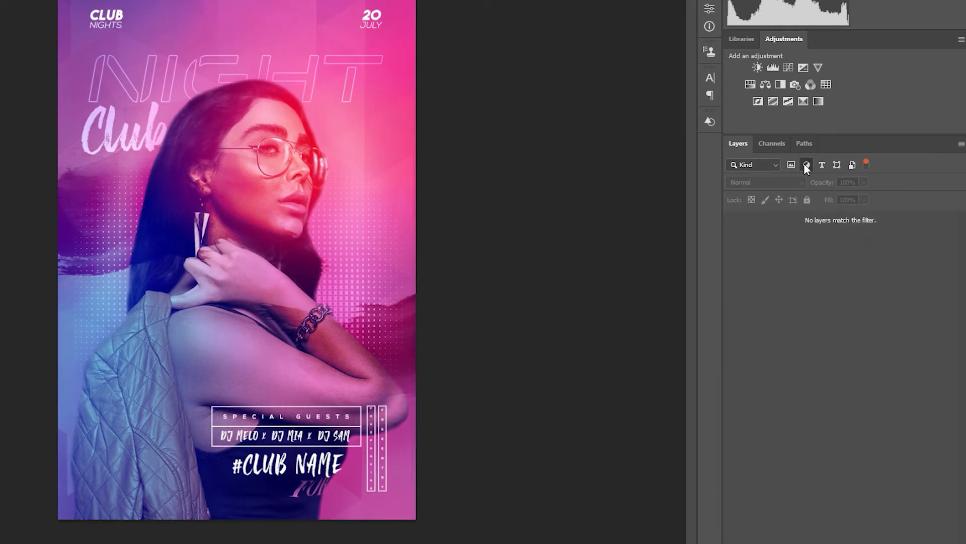
left_click(822, 164)
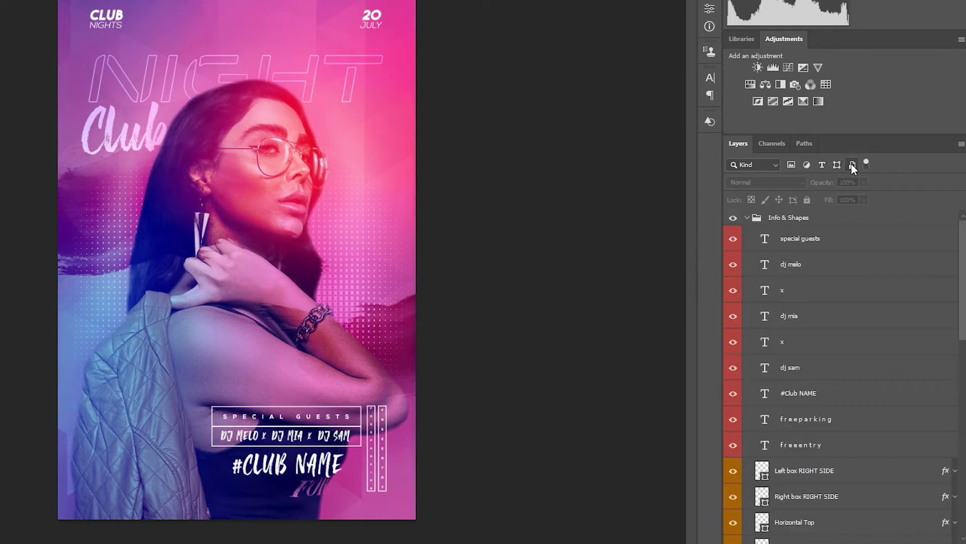
left_click(853, 165)
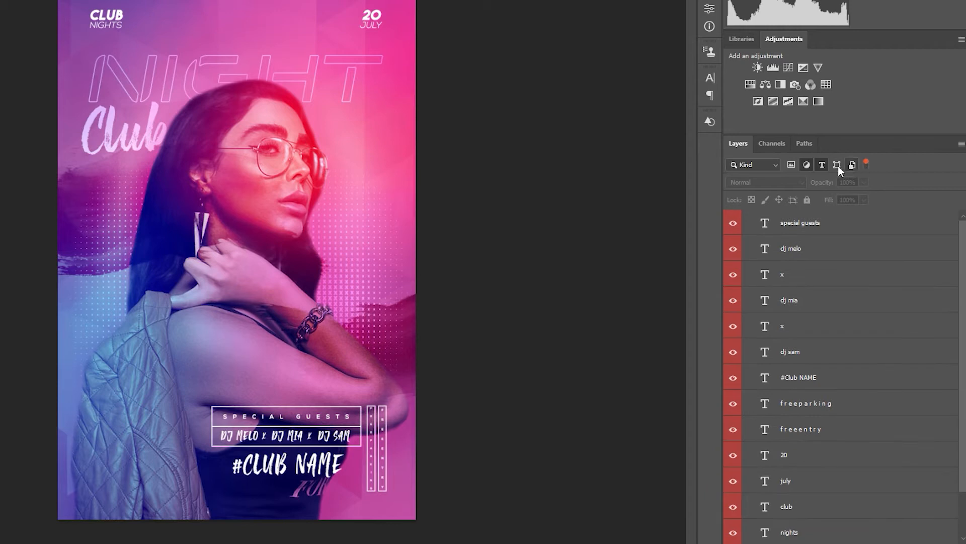
left_click(754, 165)
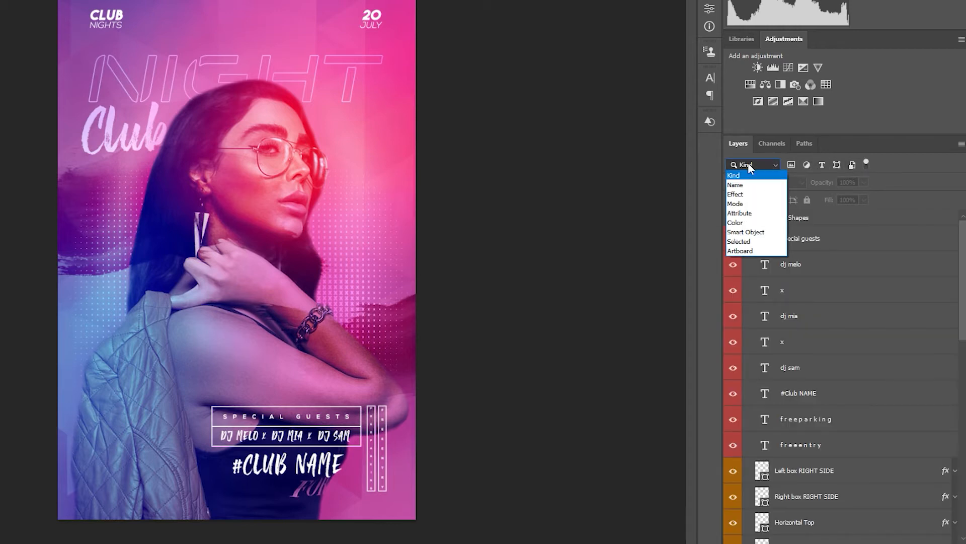
Step: Try a Name filter, then filter by Effect set to Overlay, leaving Layer 0
left_click(735, 184)
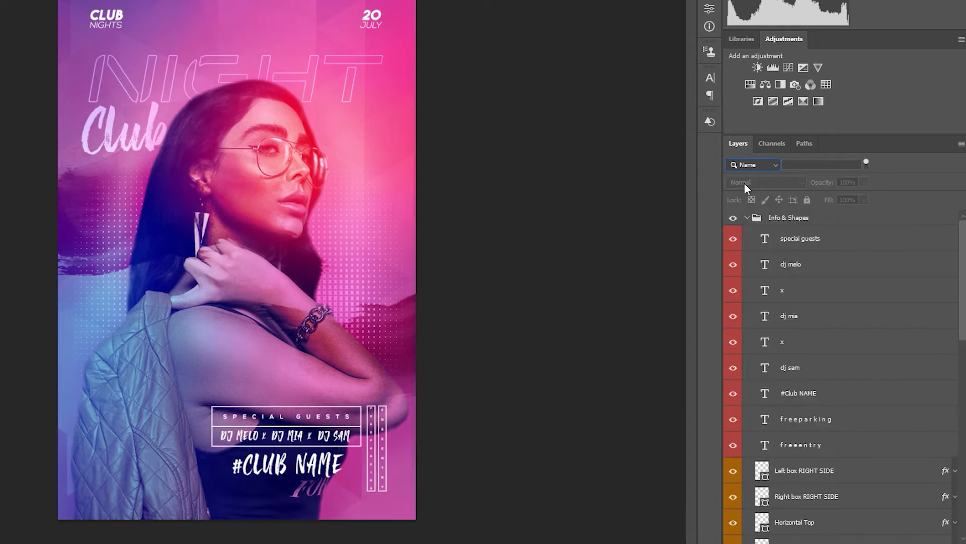
type("#")
left_click(815, 238)
type("SPECIAL GUEST")
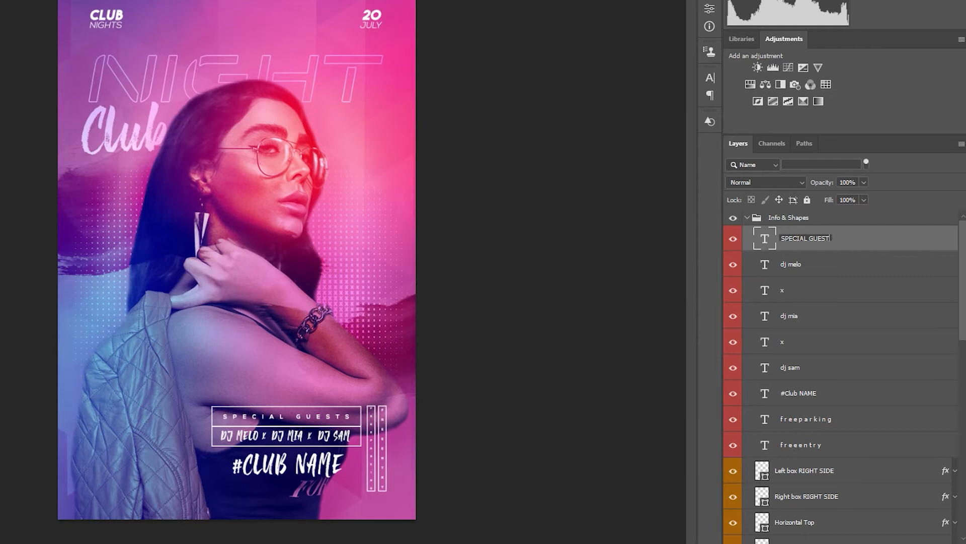
left_click(821, 165)
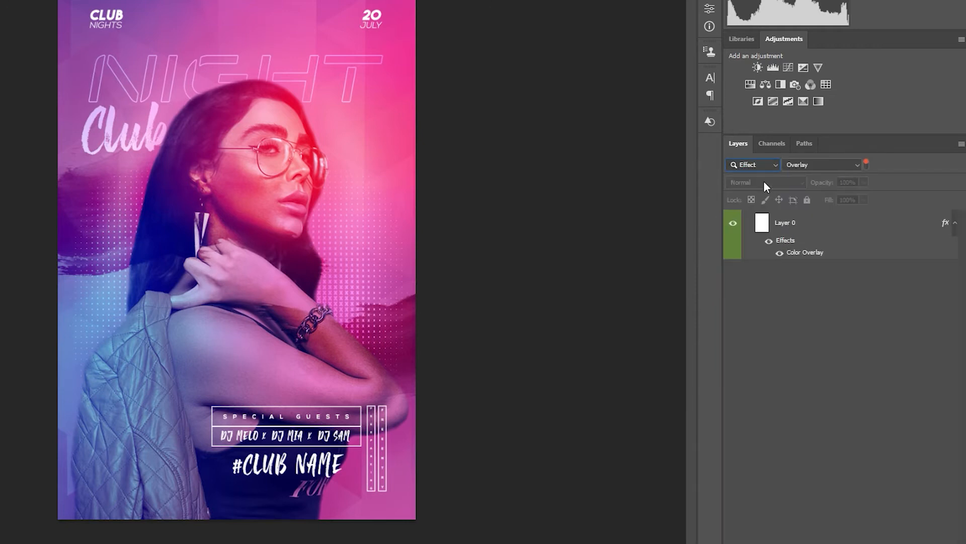
Step: Filter by Linear Dodge (Add) mode, then by Empty, Linked and Layer Mask attributes
left_click(823, 165)
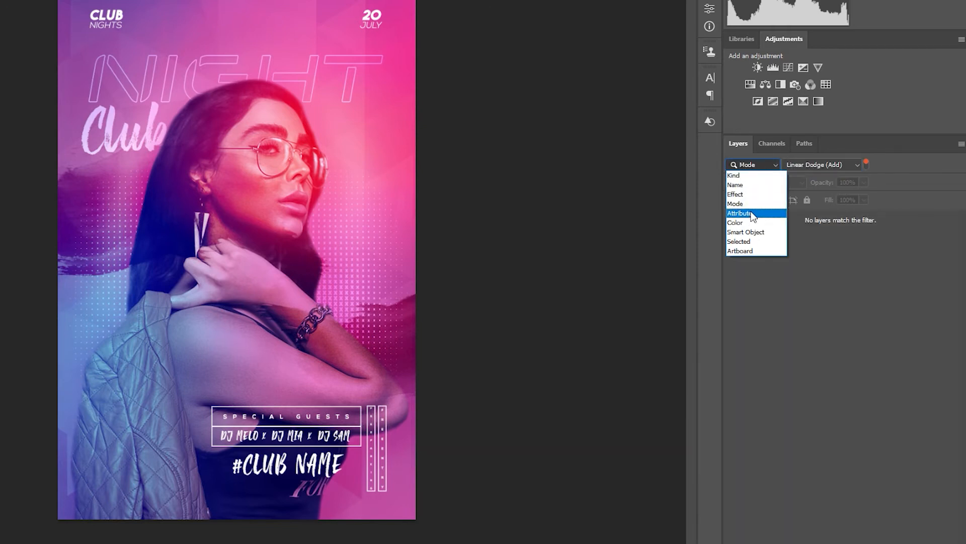
left_click(741, 213)
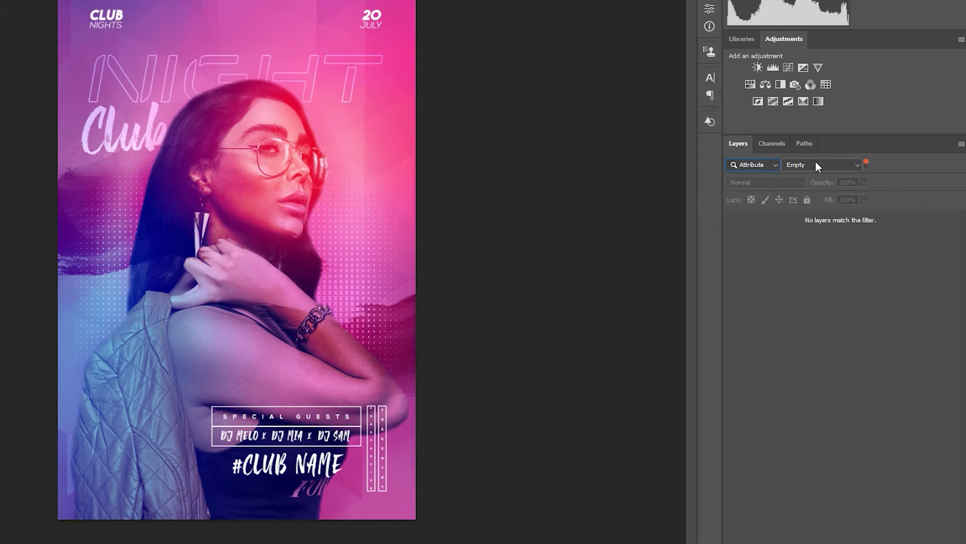
left_click(823, 164)
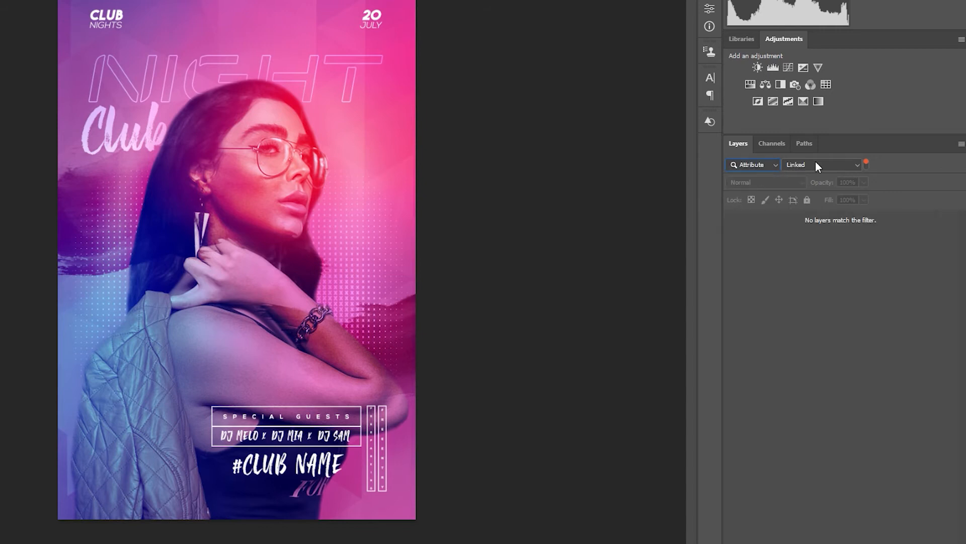
left_click(754, 165)
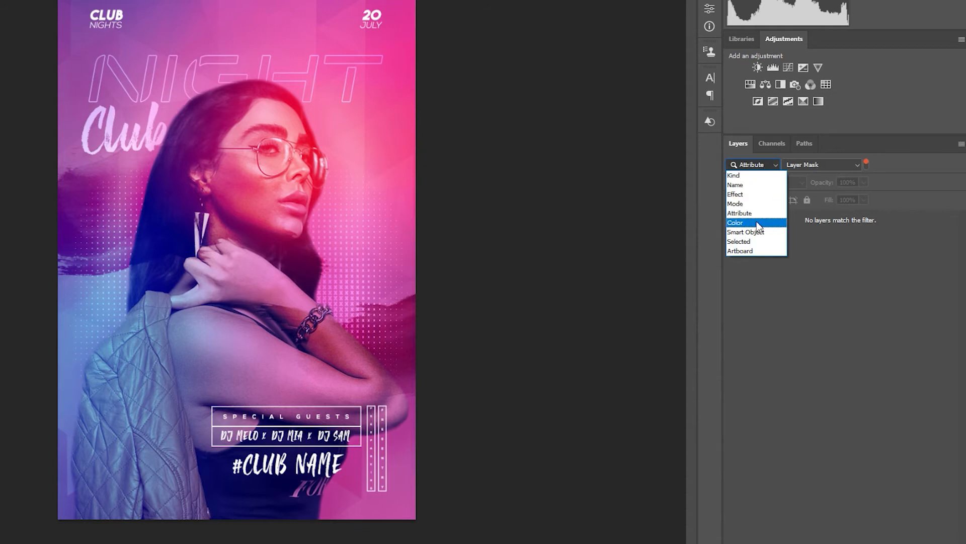
Step: Filter by Orange and Green color labels, Smart Object and Selected, then disable filtering
left_click(735, 223)
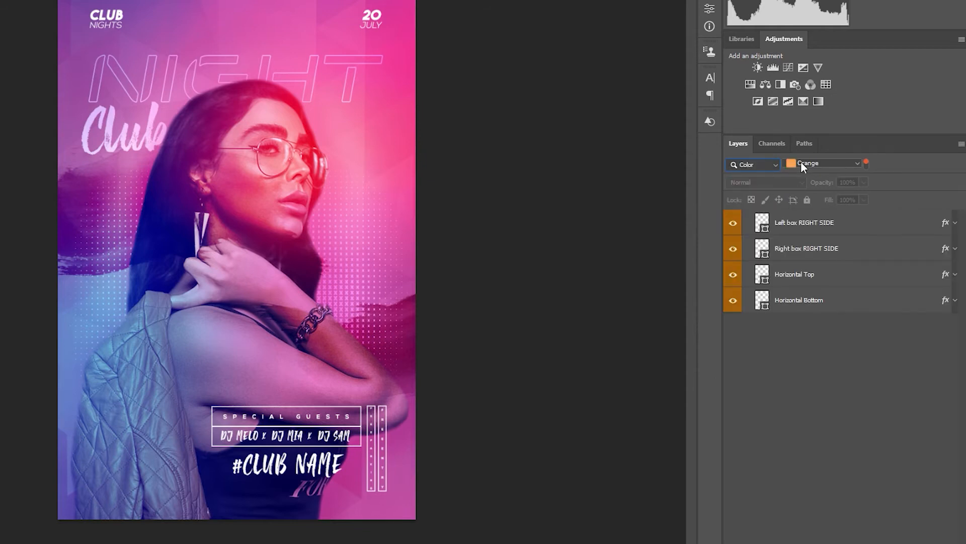
left_click(823, 163)
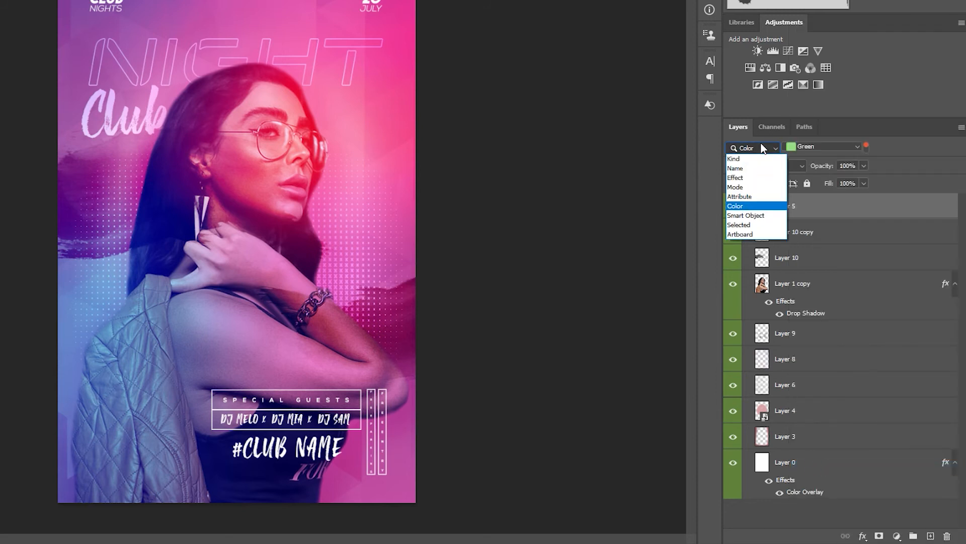
left_click(746, 215)
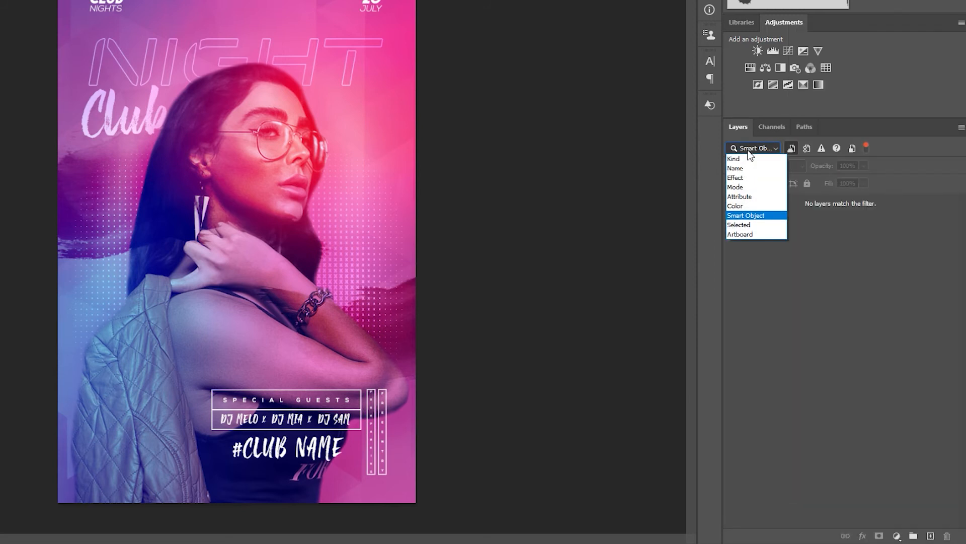
left_click(739, 224)
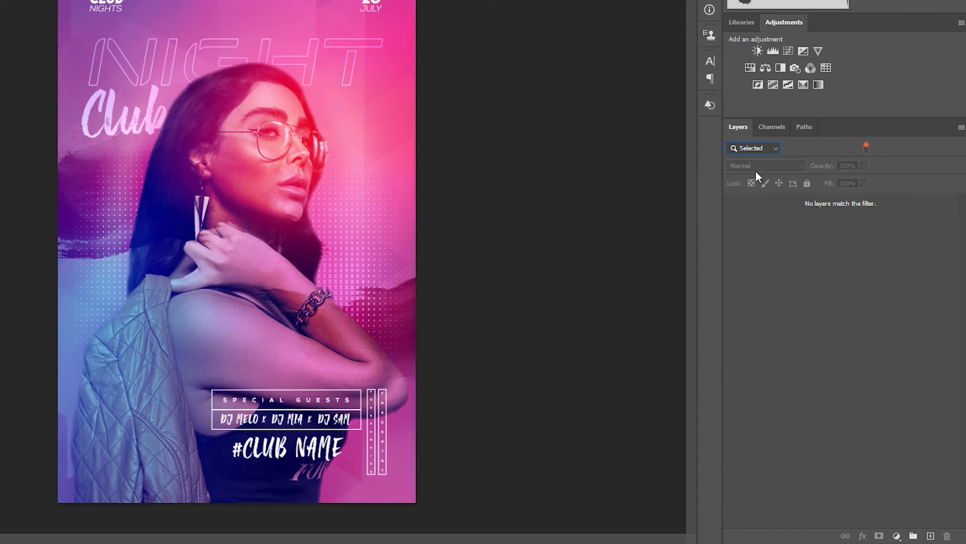
left_click(753, 148)
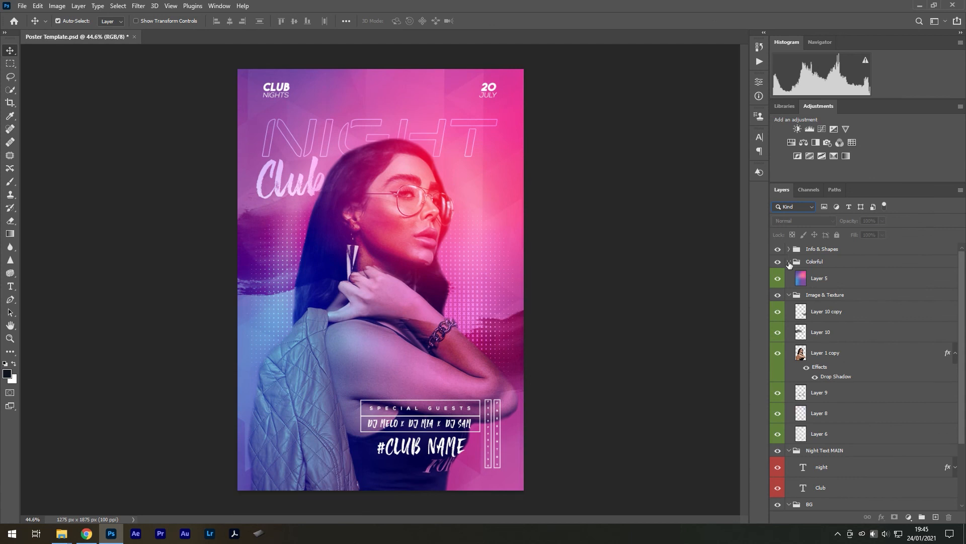
Step: Collapse the Colorful, Image & Texture and Night Text MAIN groups
left_click(790, 262)
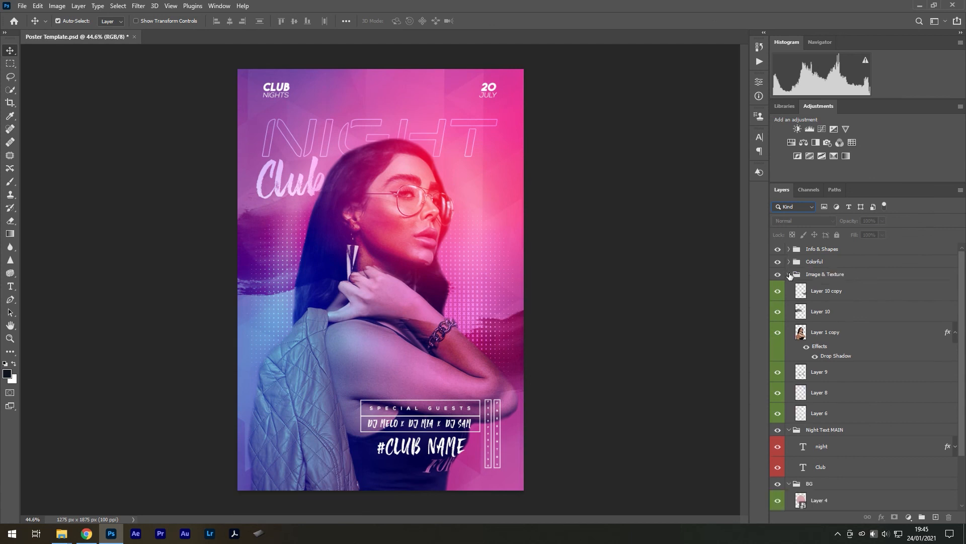
left_click(789, 274)
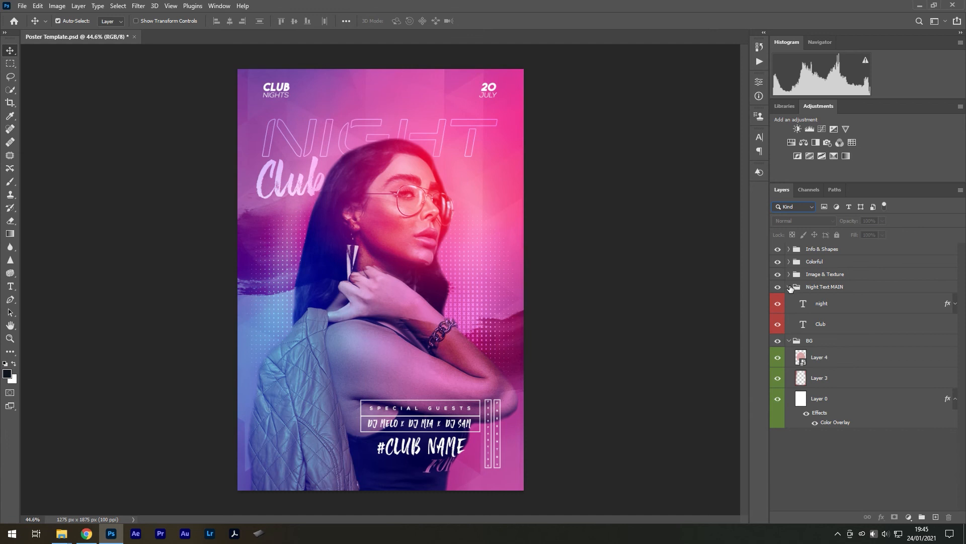
left_click(790, 286)
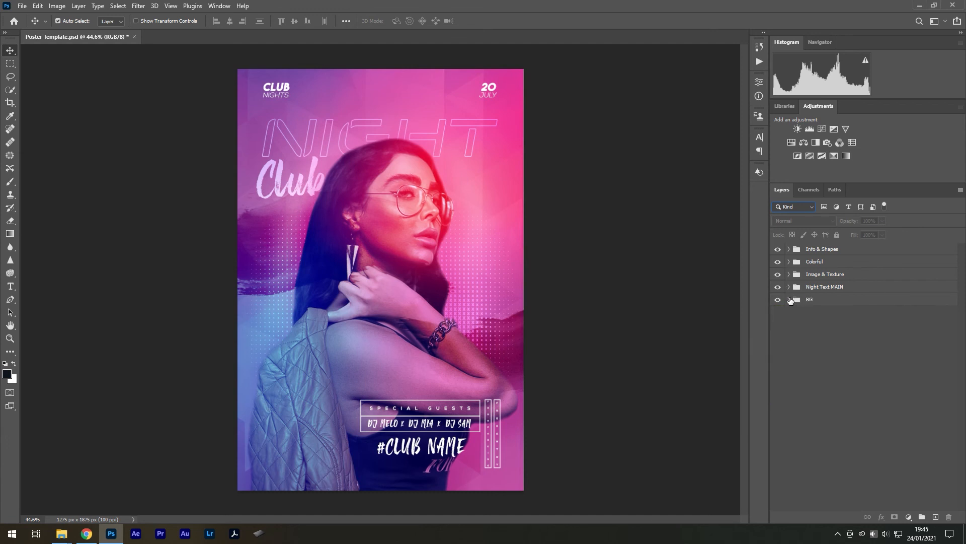